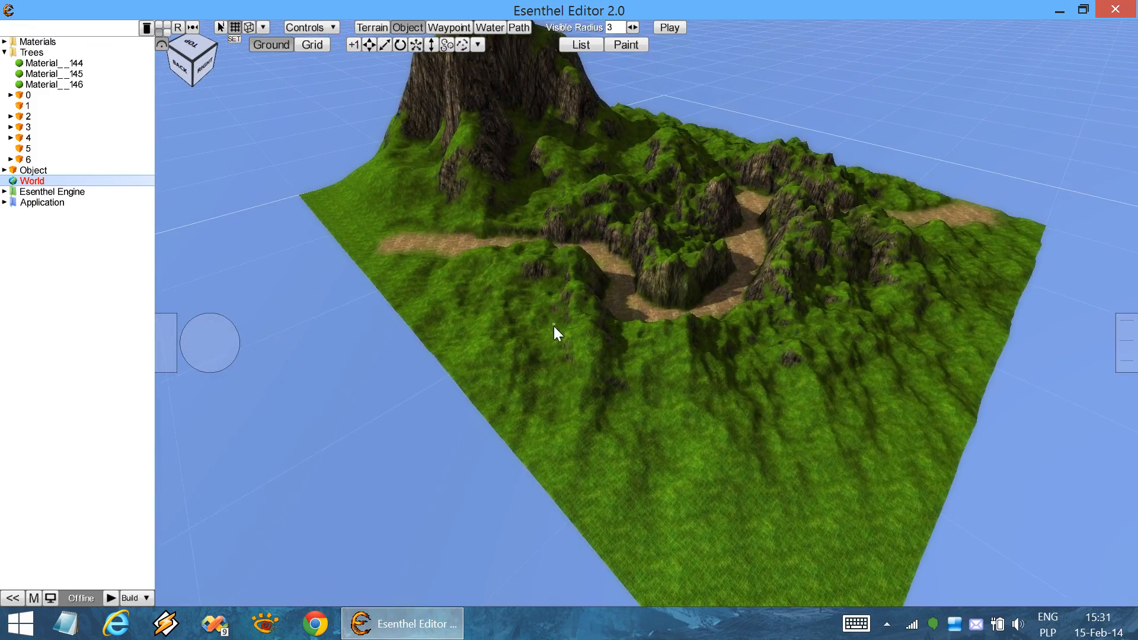
Move the view over the winding dirt path and open the Object Paint tool for trees
{"action": "left_click_drag", "start_coordinate": [555, 333], "coordinate": [497, 392]}
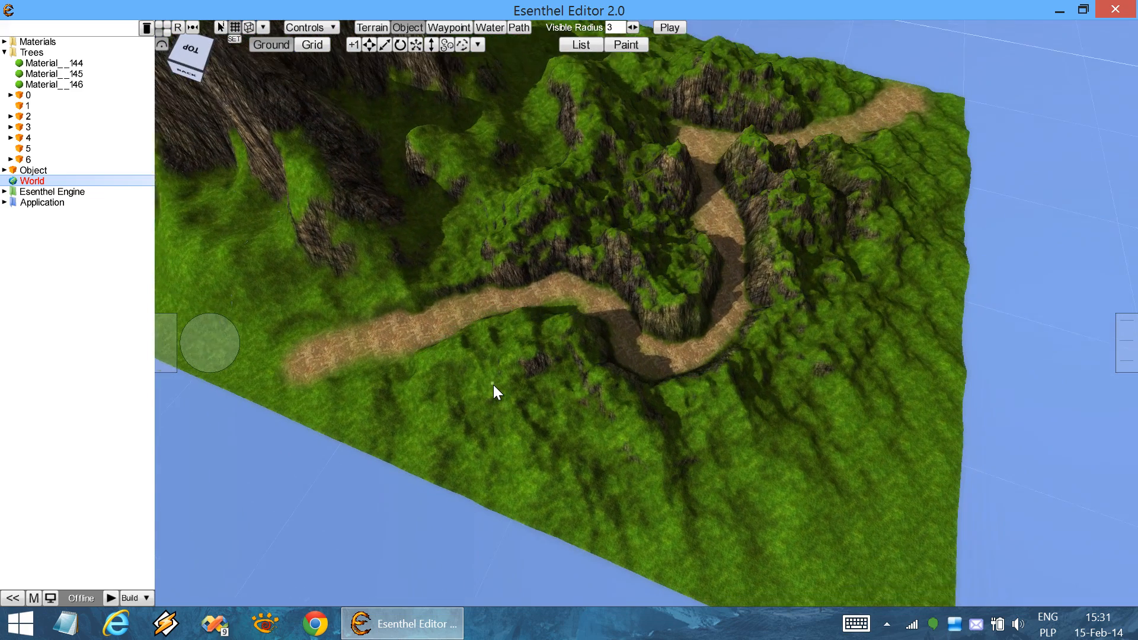
{"action": "left_click", "coordinate": [626, 44]}
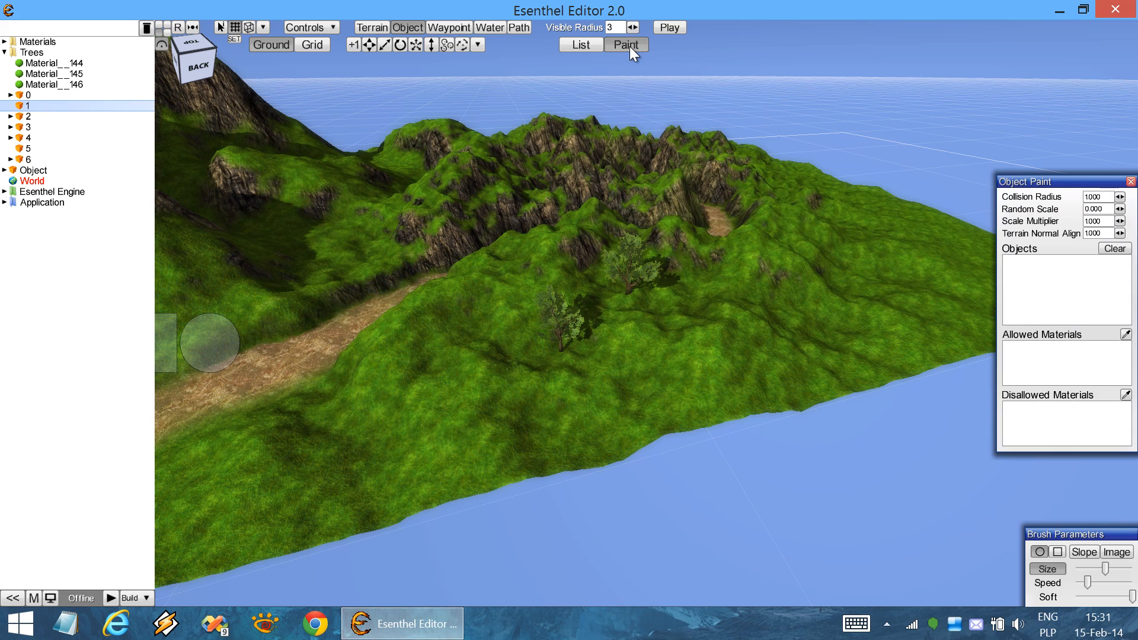